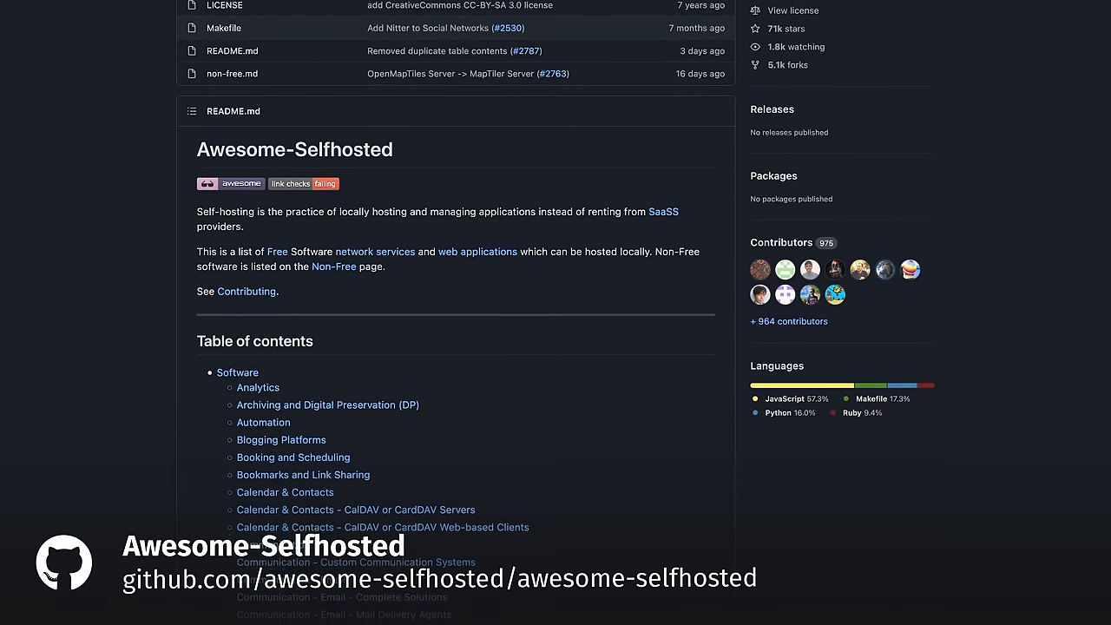
scroll("down", 3)
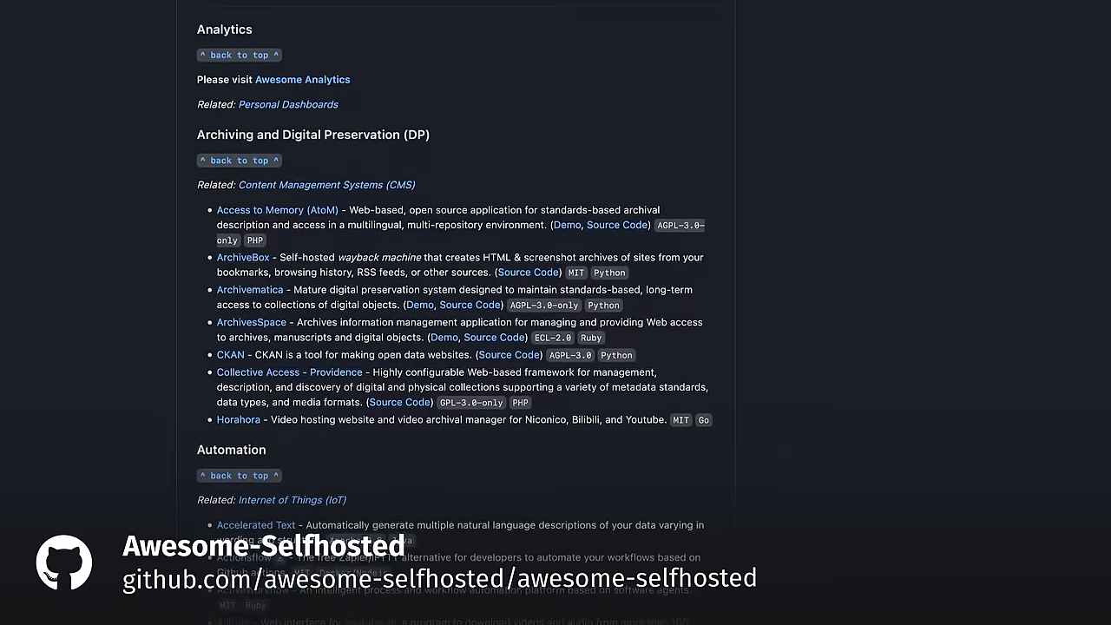